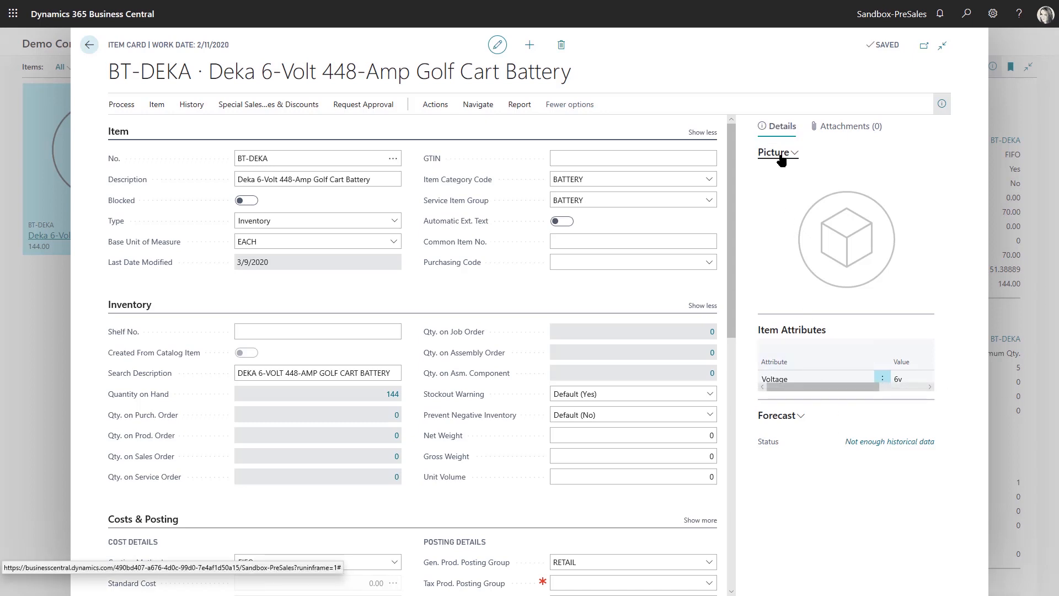
Step: Show the Picture menu with Import, Export and Delete on the BT-DEKA item card
click(774, 153)
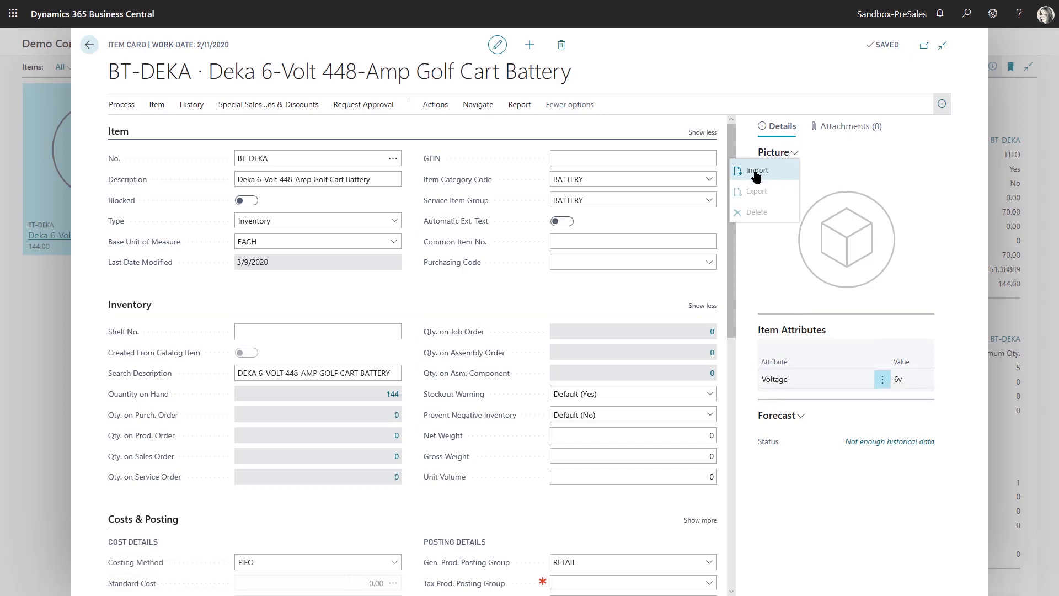
Step: Import the battery image file as the BT-DEKA item picture and upload it
click(756, 170)
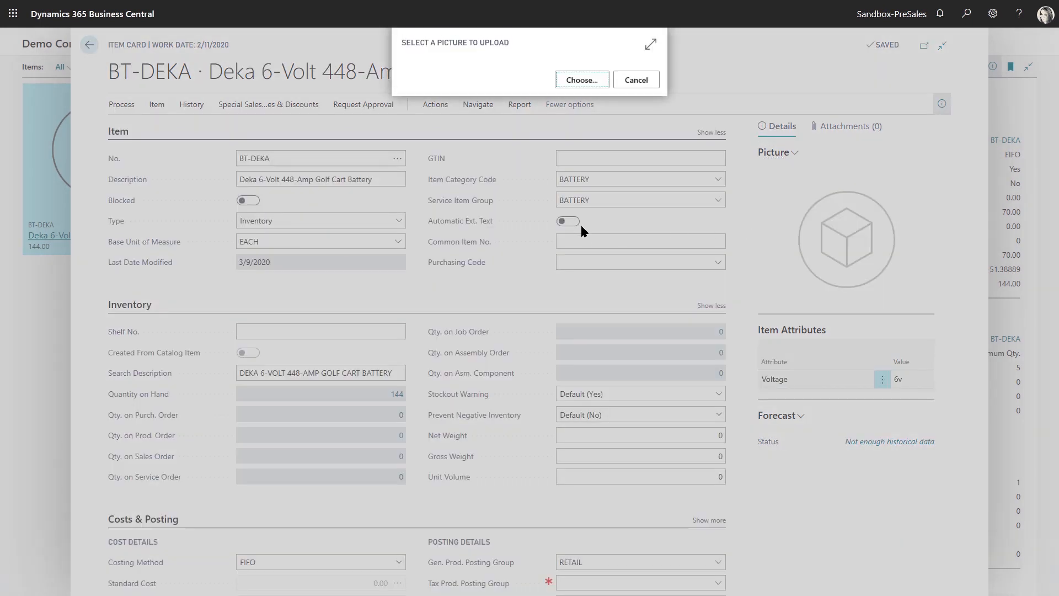
click(580, 80)
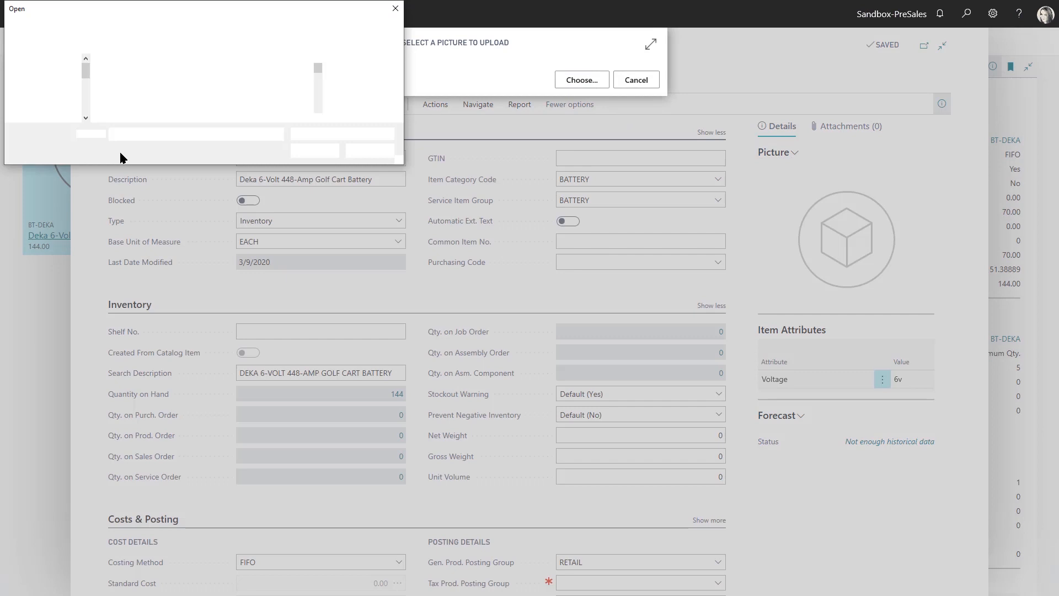
click(395, 8)
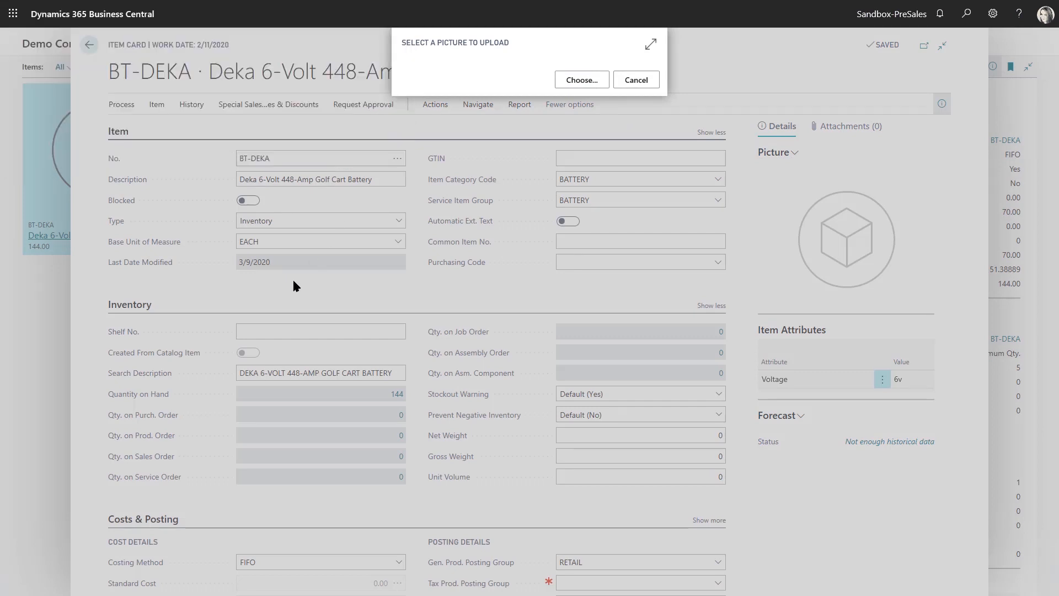
mouse_move(576, 300)
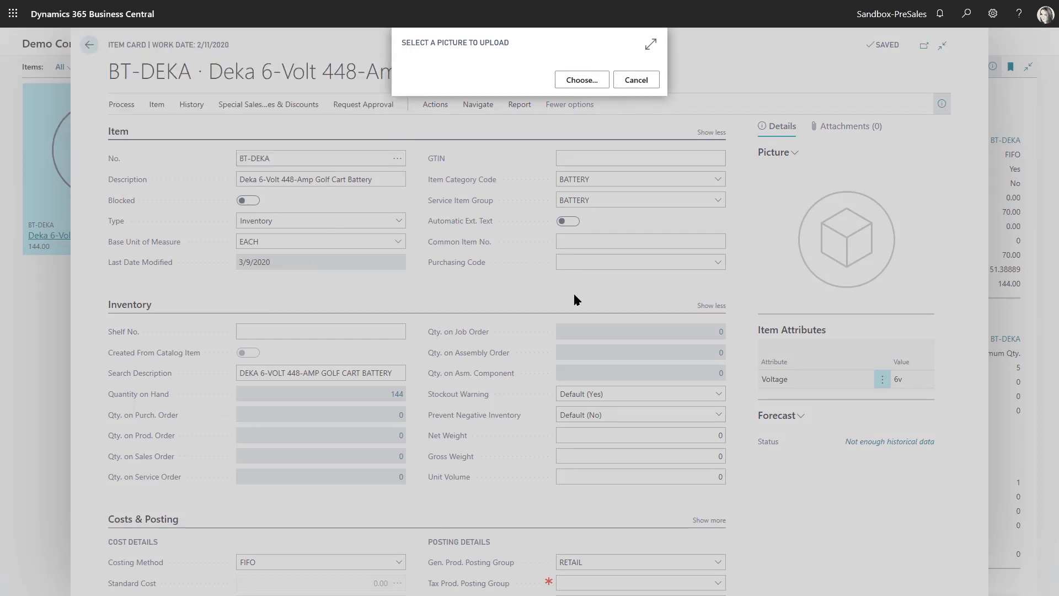
click(580, 80)
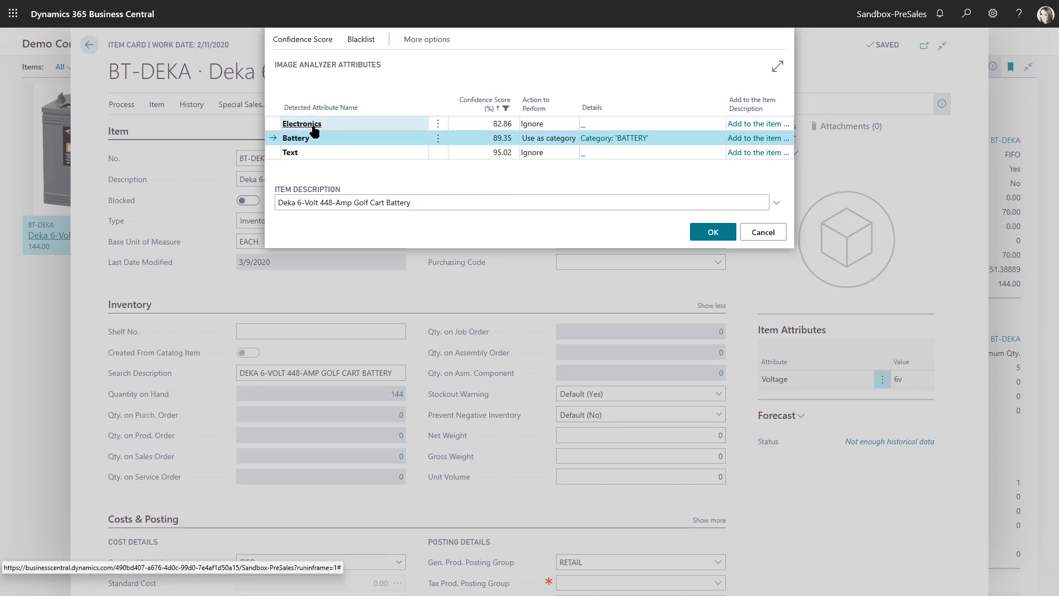
mouse_move(381, 140)
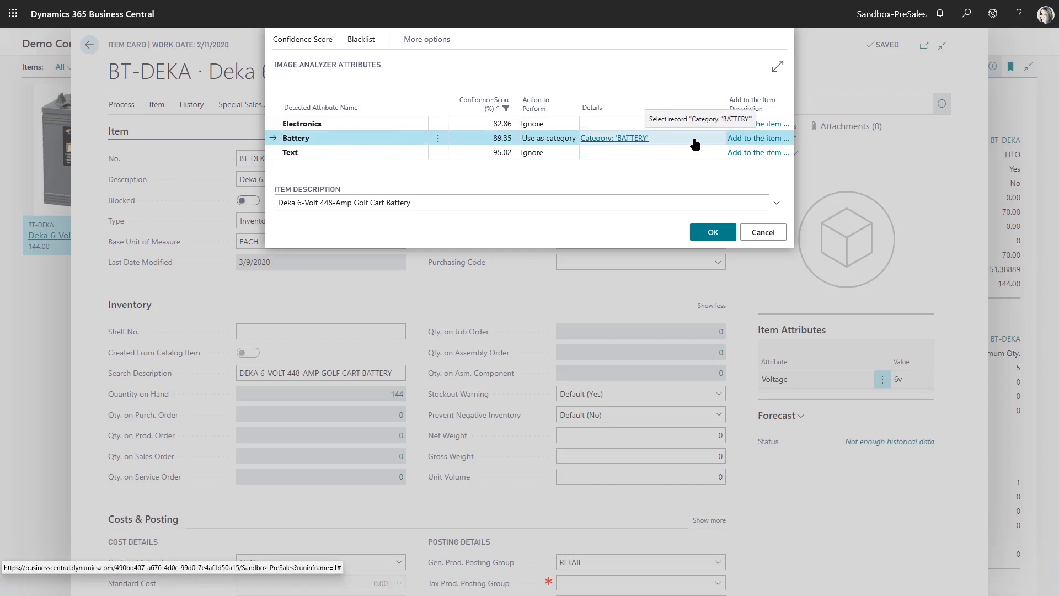
mouse_move(682, 142)
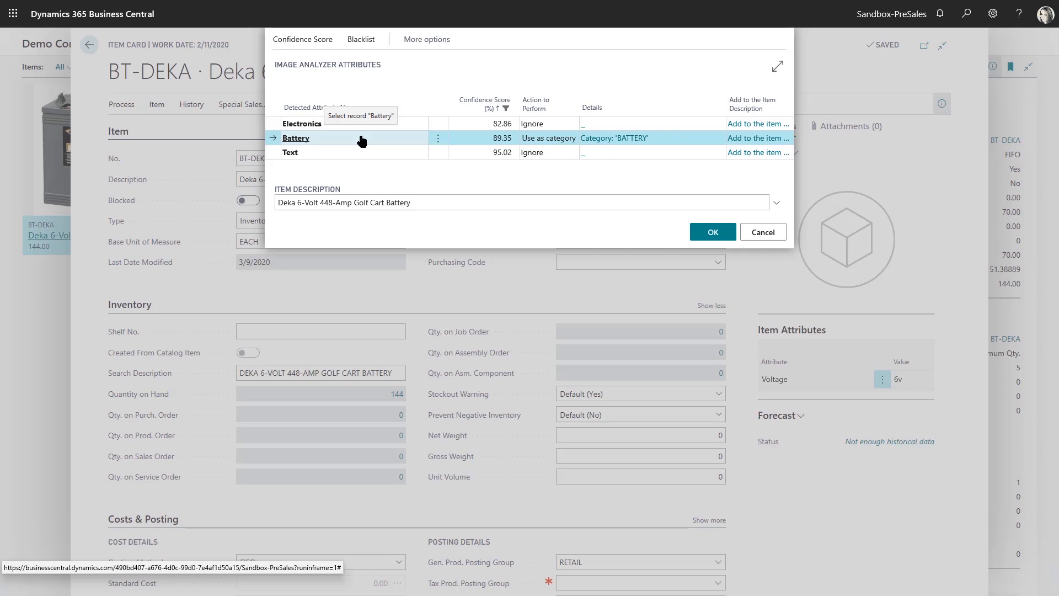
mouse_move(517, 60)
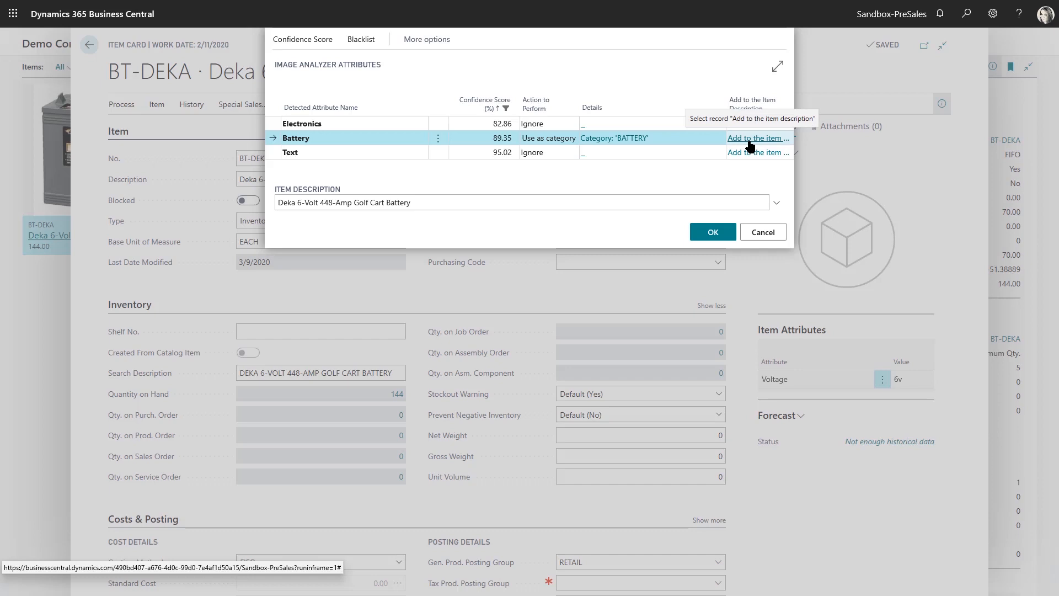
Step: Accept the Image Analyzer attributes using Battery as category BATTERY
click(712, 232)
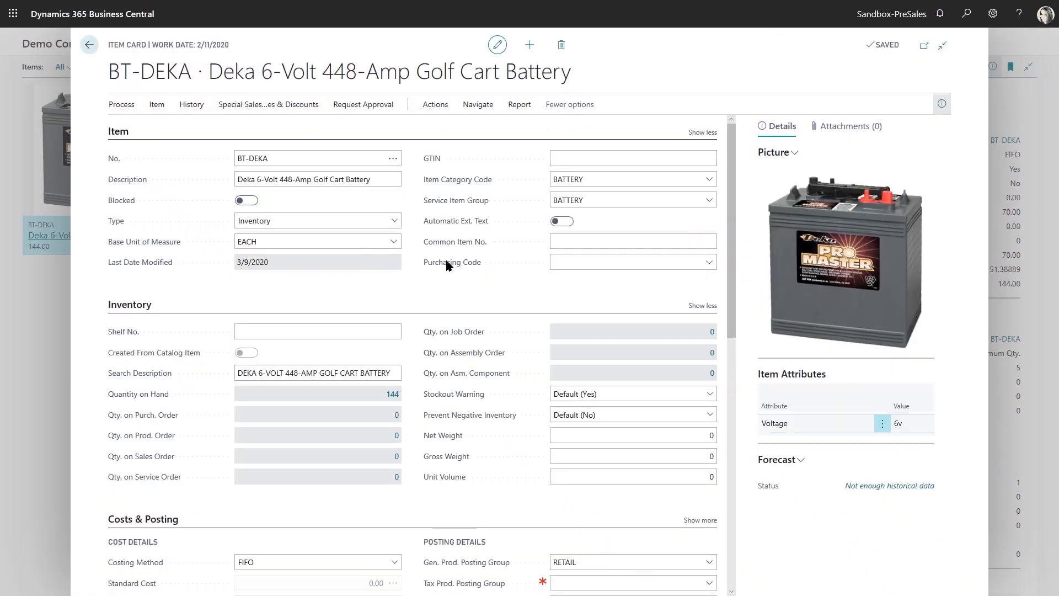